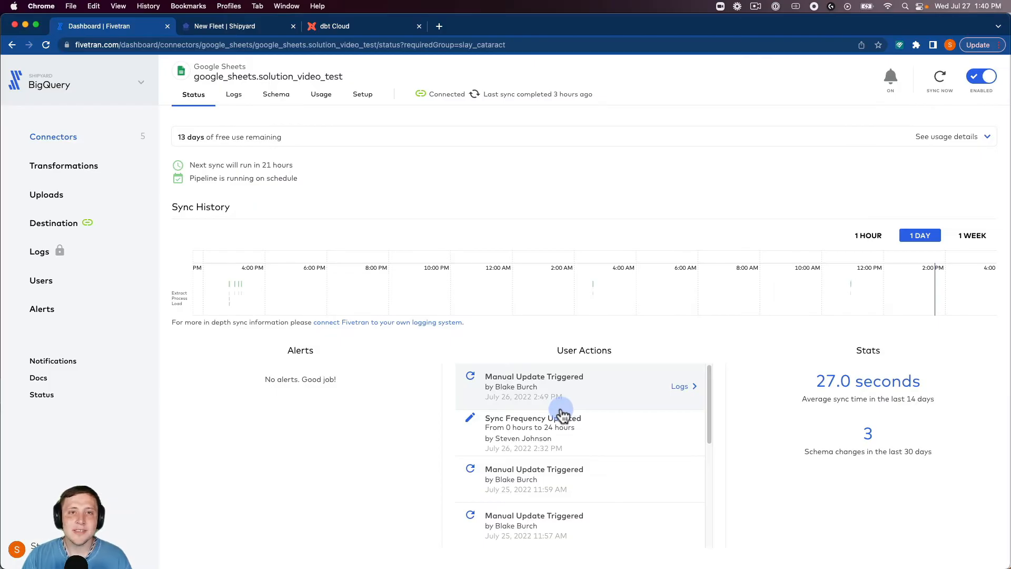
mouse_move(331, 219)
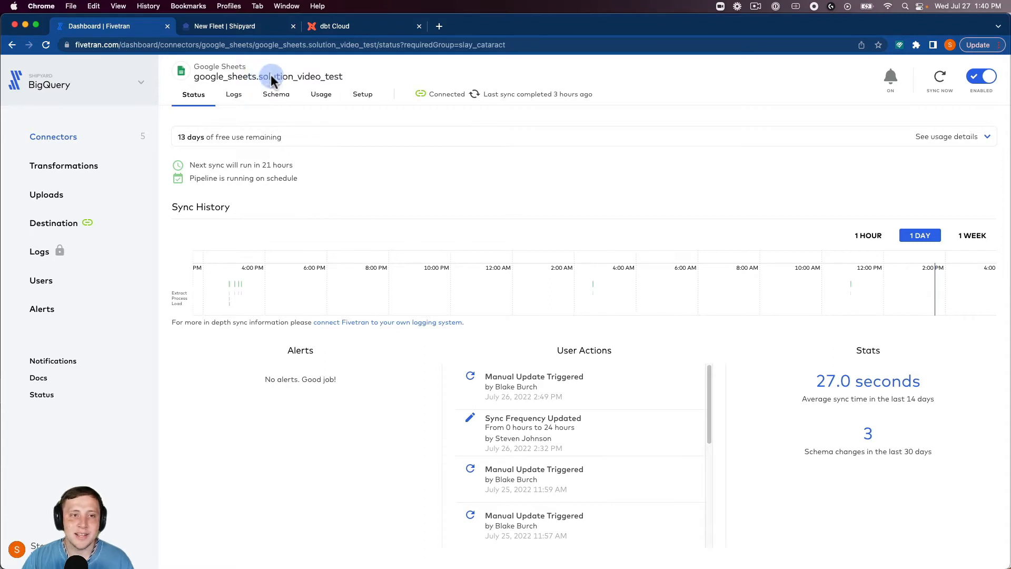
mouse_move(297, 76)
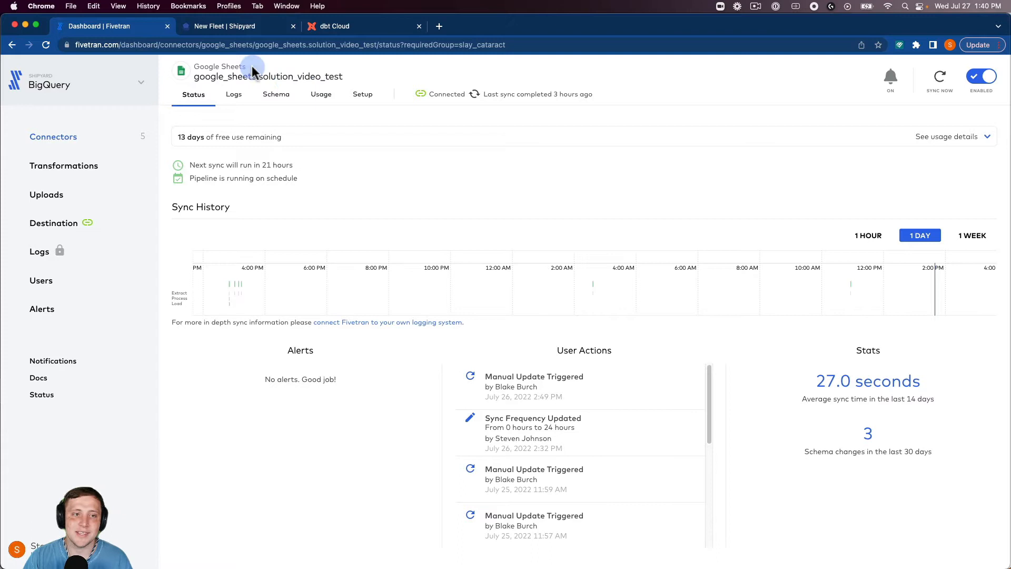
mouse_move(239, 26)
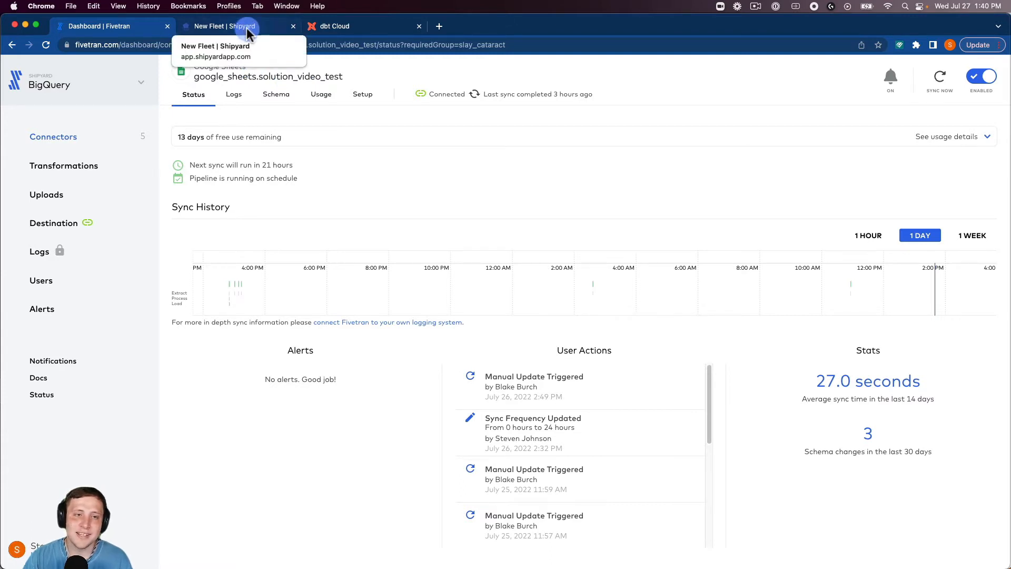
- Filter Shipyard's vessel library to the Fivetran blueprints by searching 'fiv'
click(224, 26)
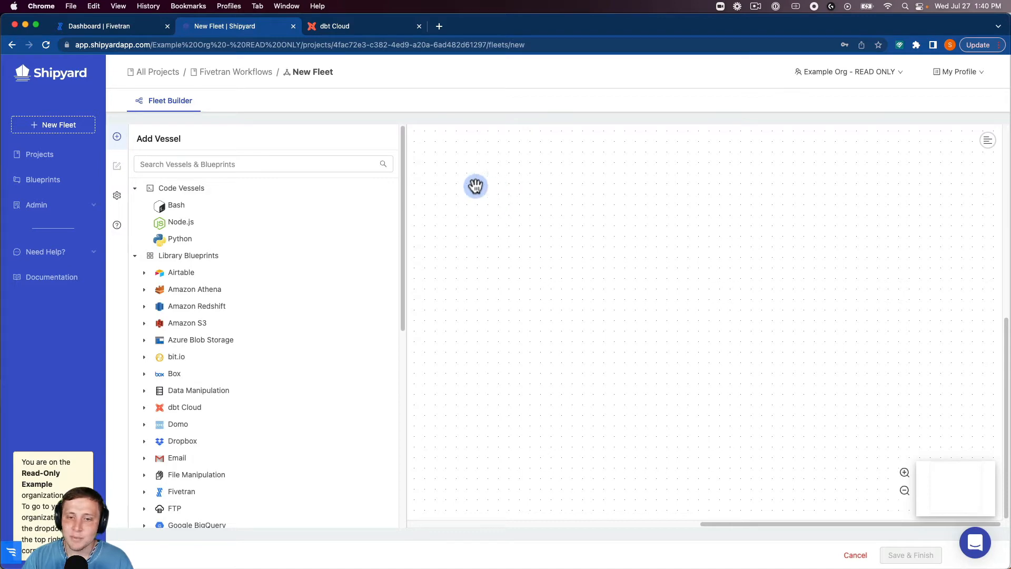
text(five)
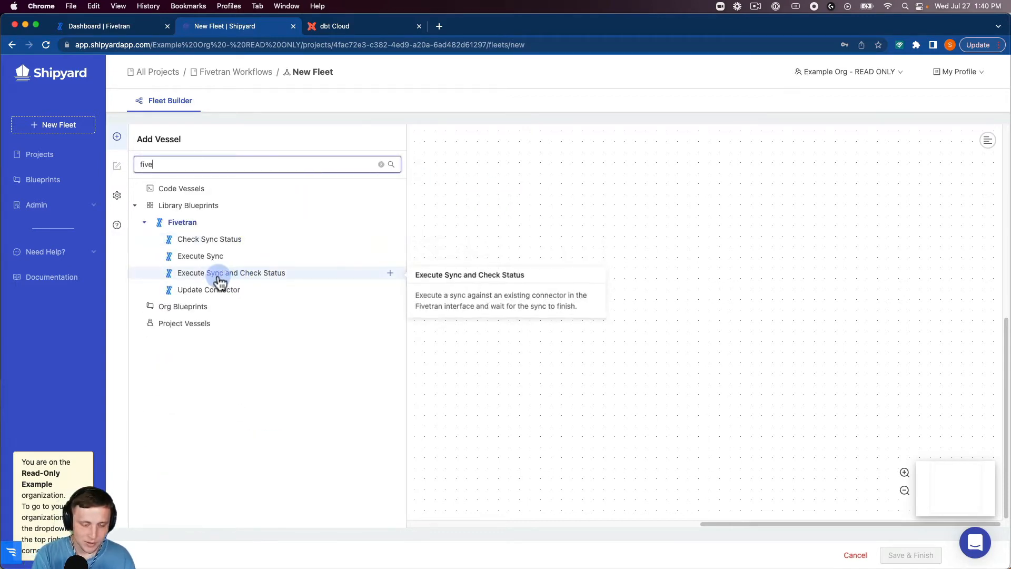
mouse_move(202, 277)
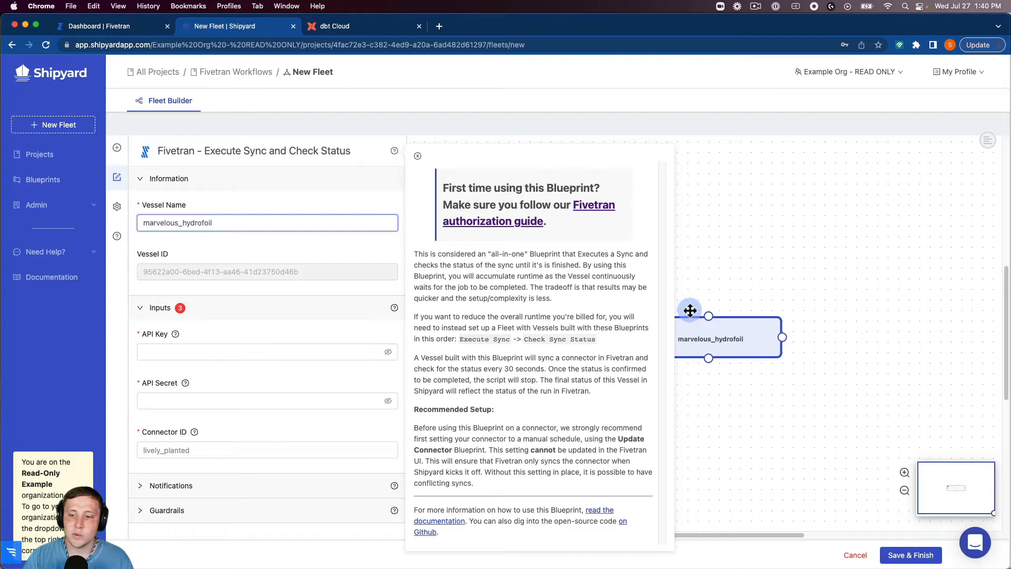
mouse_move(541, 220)
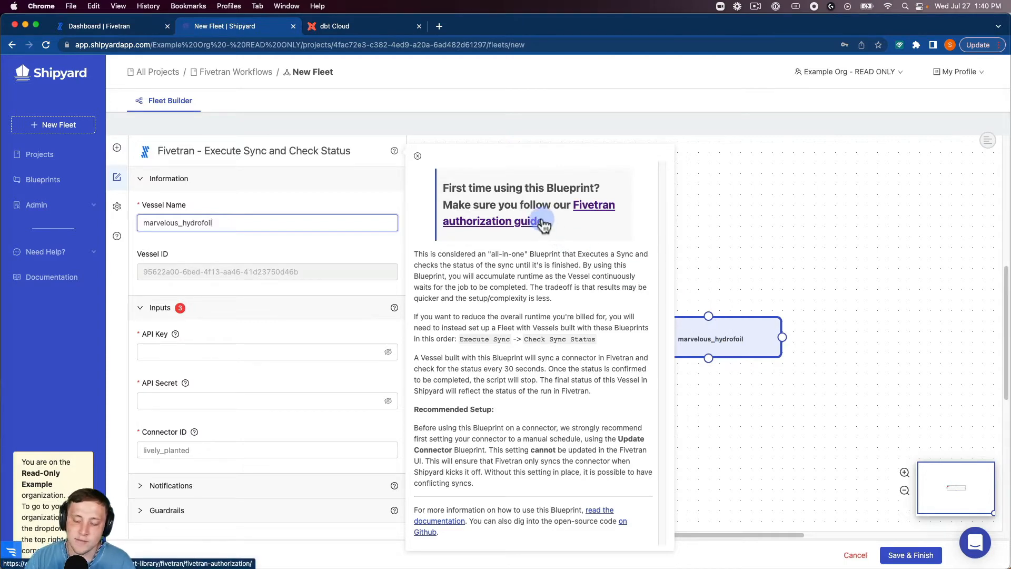
mouse_move(563, 220)
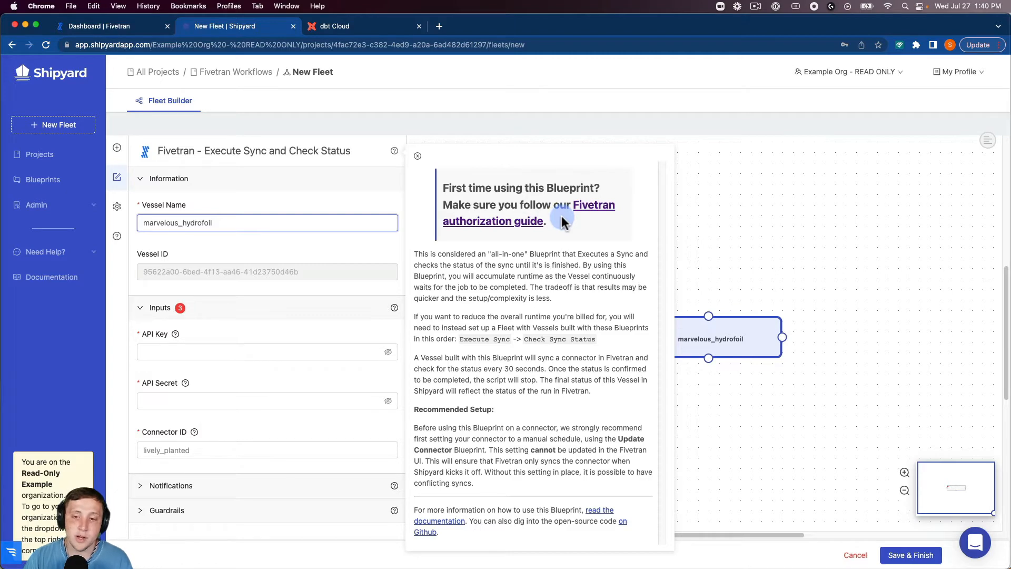
- Dismiss the blueprint guide and name the vessel 'Execute Sync and Check Status'
click(417, 156)
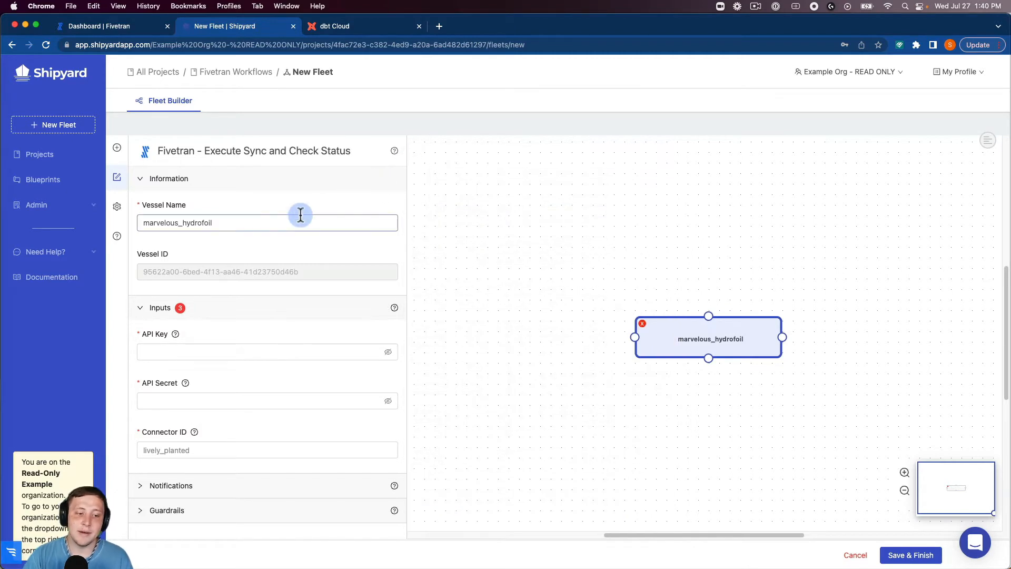
text(Execute Sync and Check)
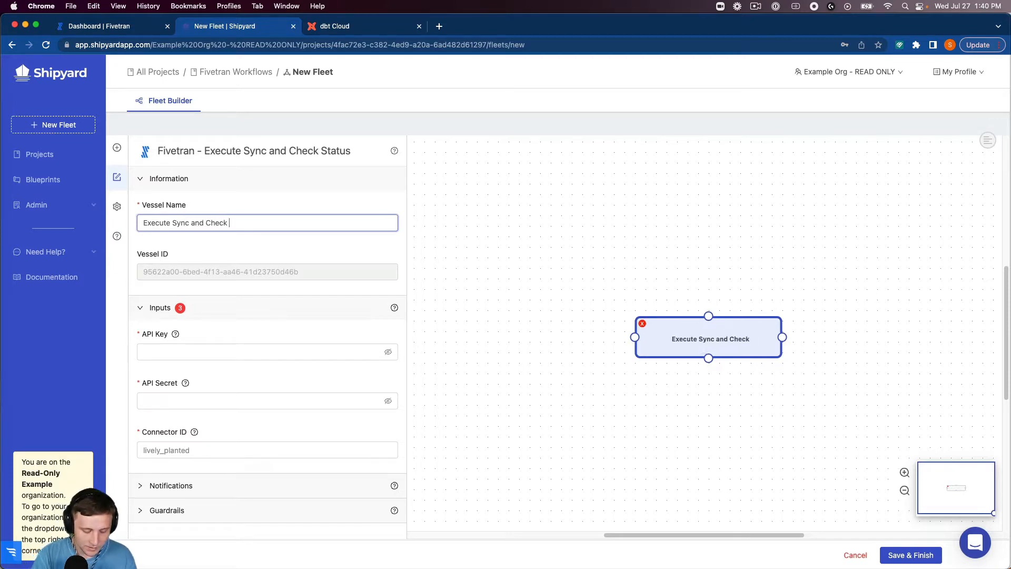
text(Status)
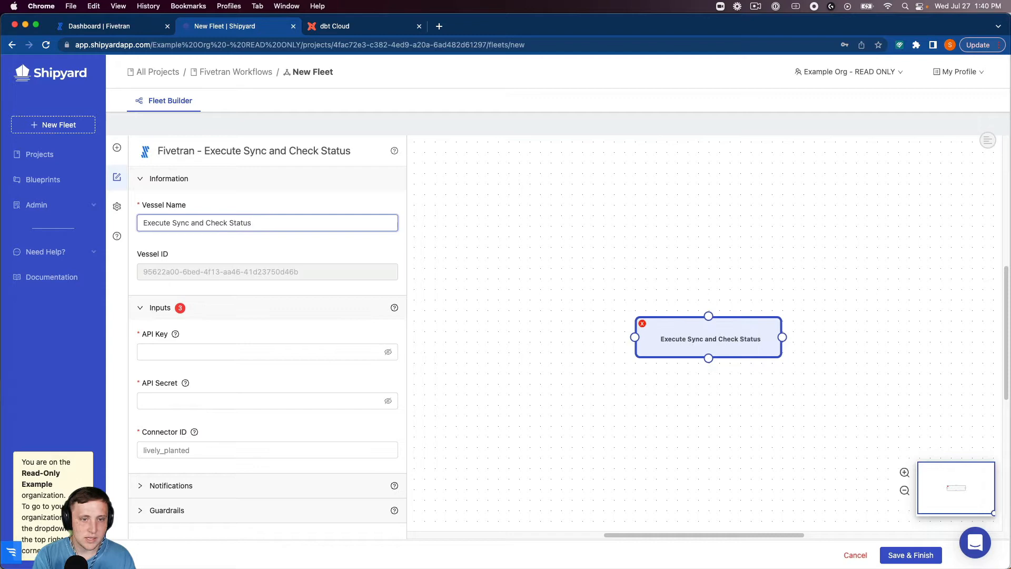
- Enter the Fivetran API key, secret and connector ID oxymoron_ratio, reviewing notifications and guardrails
click(267, 352)
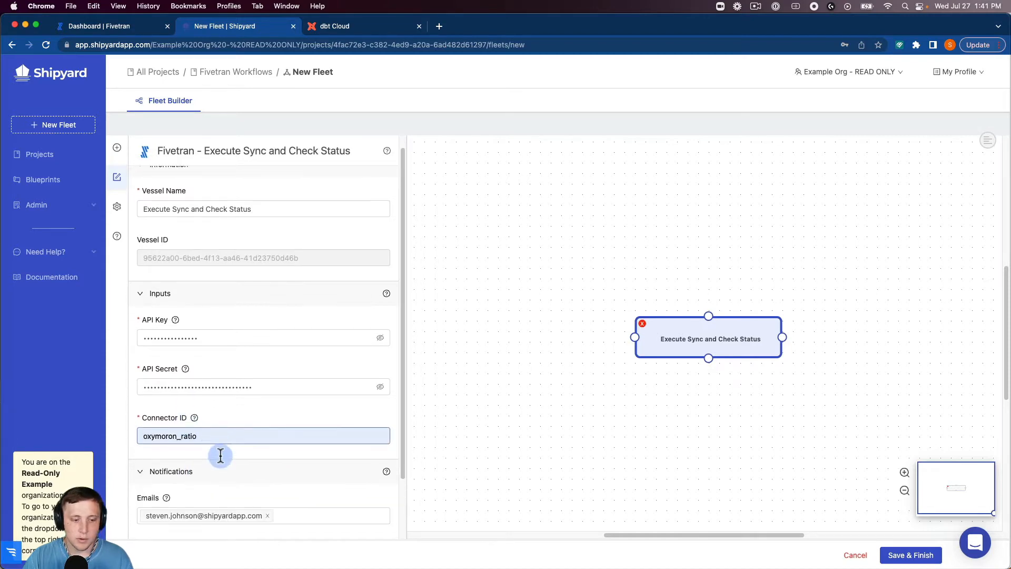
scroll(down, 3)
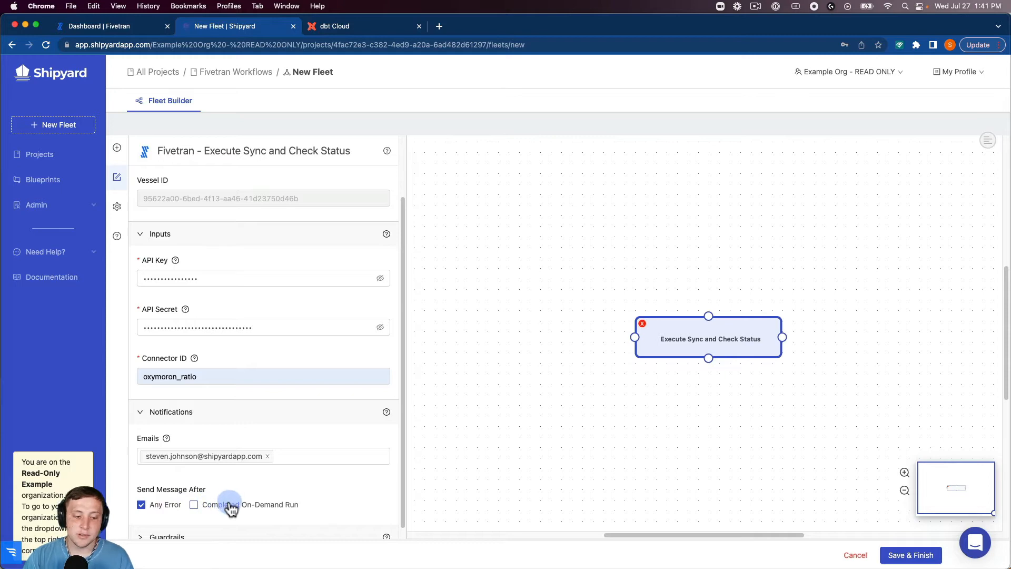
scroll(down, 3)
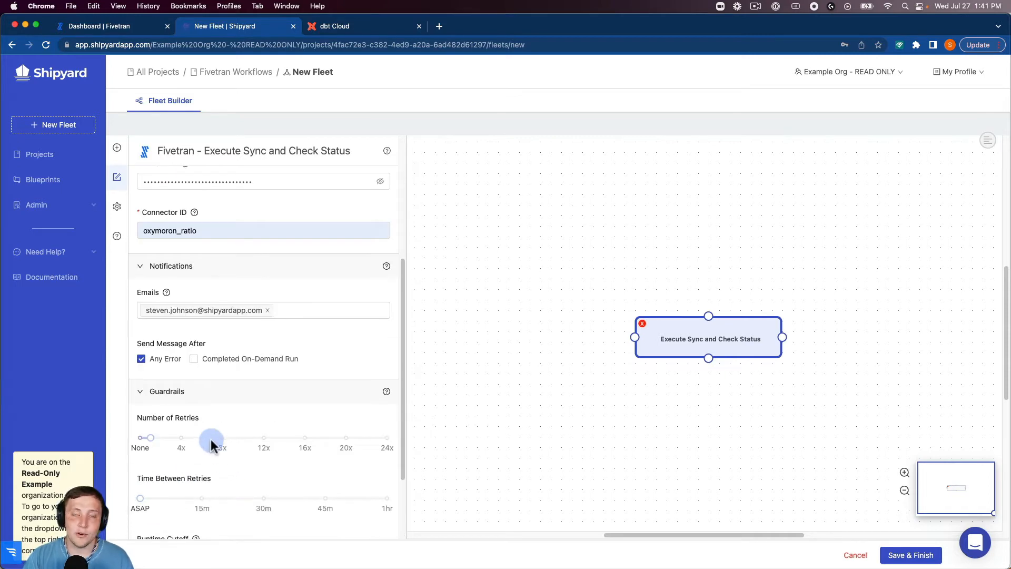
scroll(down, 3)
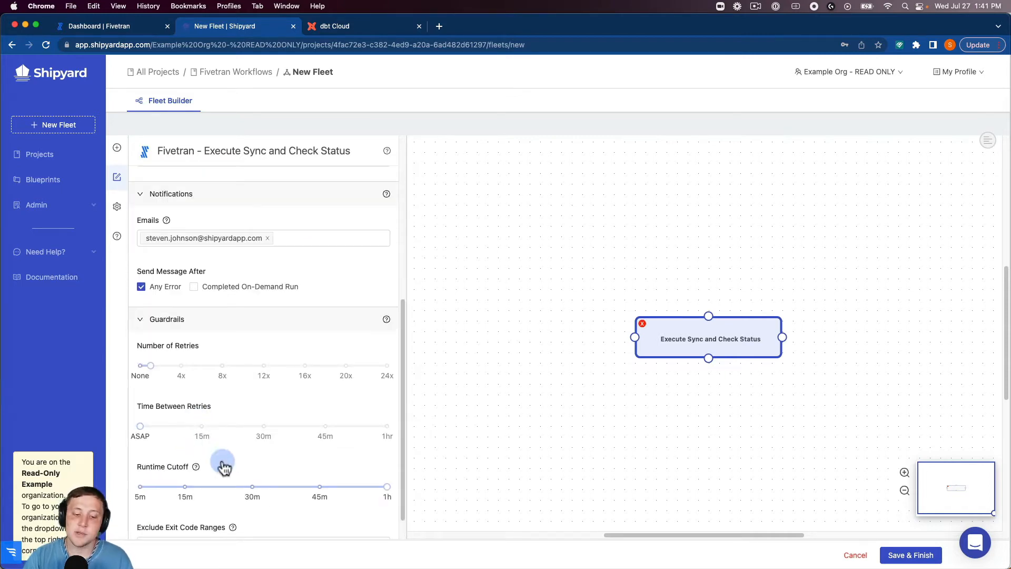
mouse_move(255, 397)
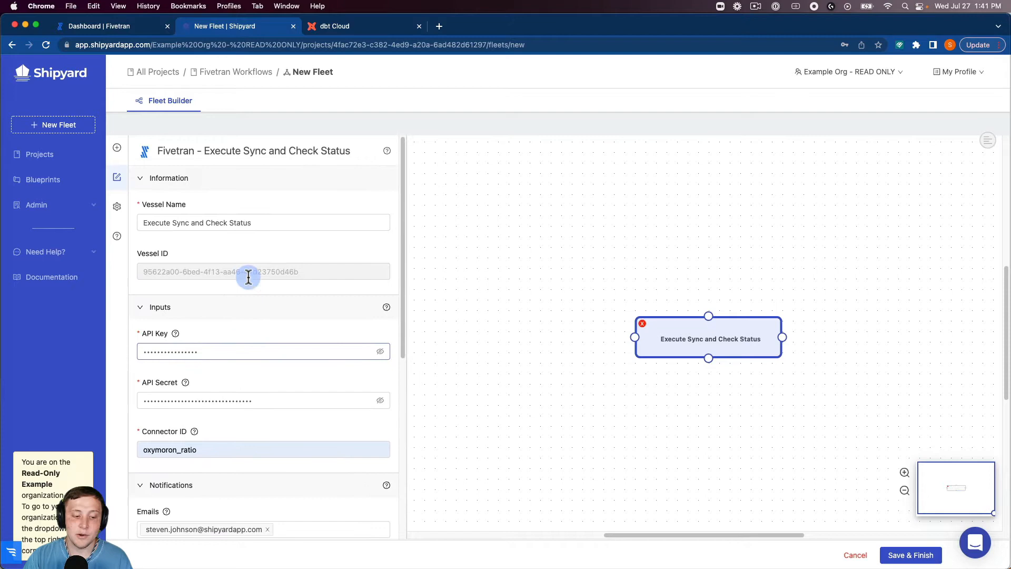
mouse_move(682, 319)
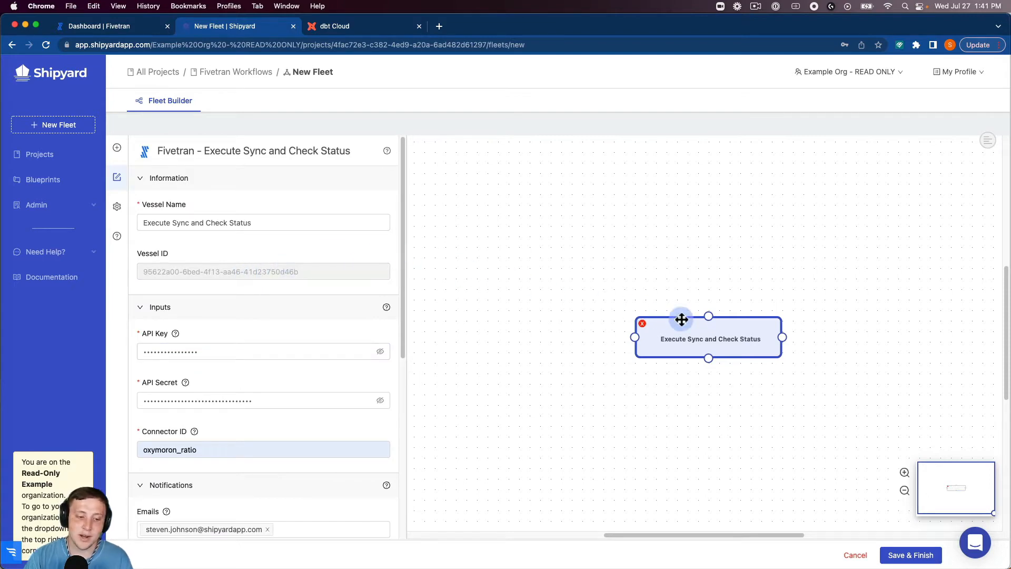
- Move the Fivetran vessel up-left and filter the vessel library to dbt Cloud blueprints
drag(681, 320, 552, 276)
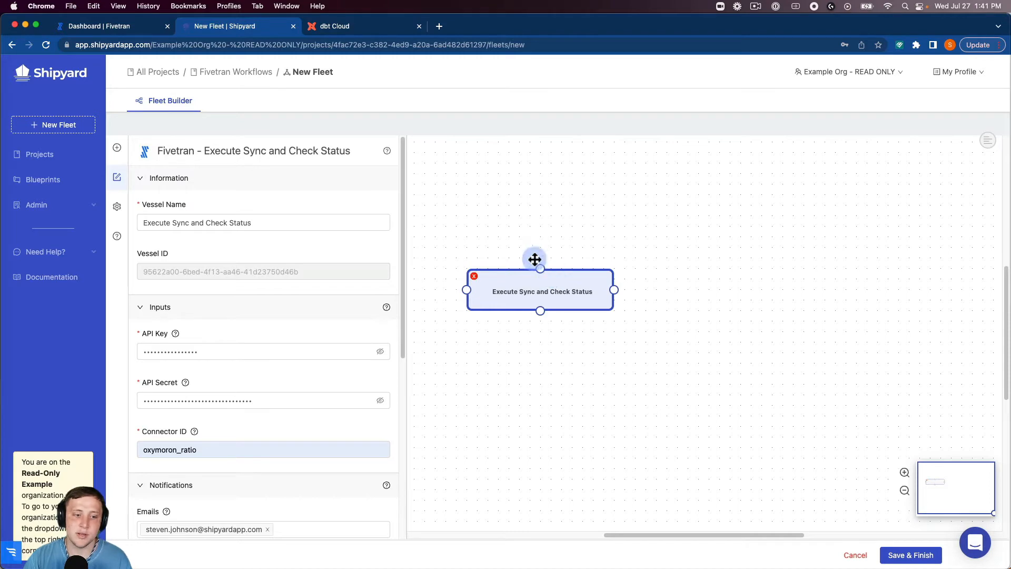
mouse_move(116, 148)
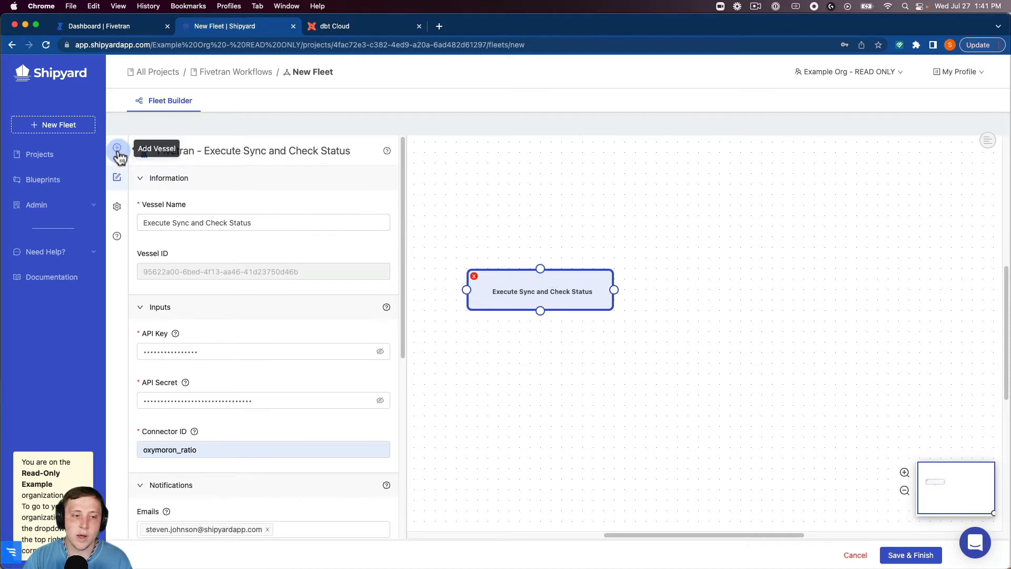
click(117, 148)
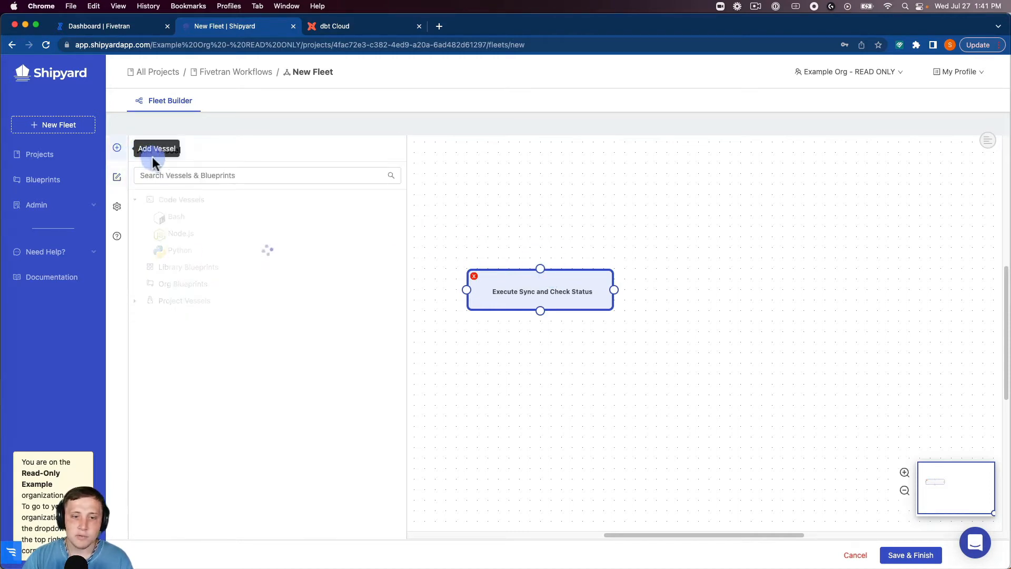
text(dbt)
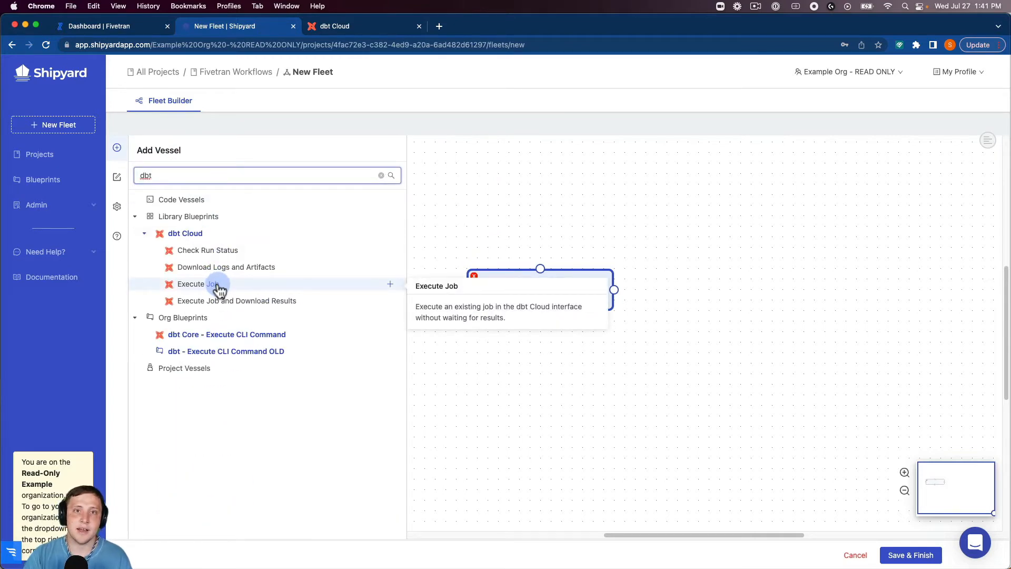
- Add a 'dbt Cloud Execute Job' vessel with service token, account 19812 and job 24990
click(202, 284)
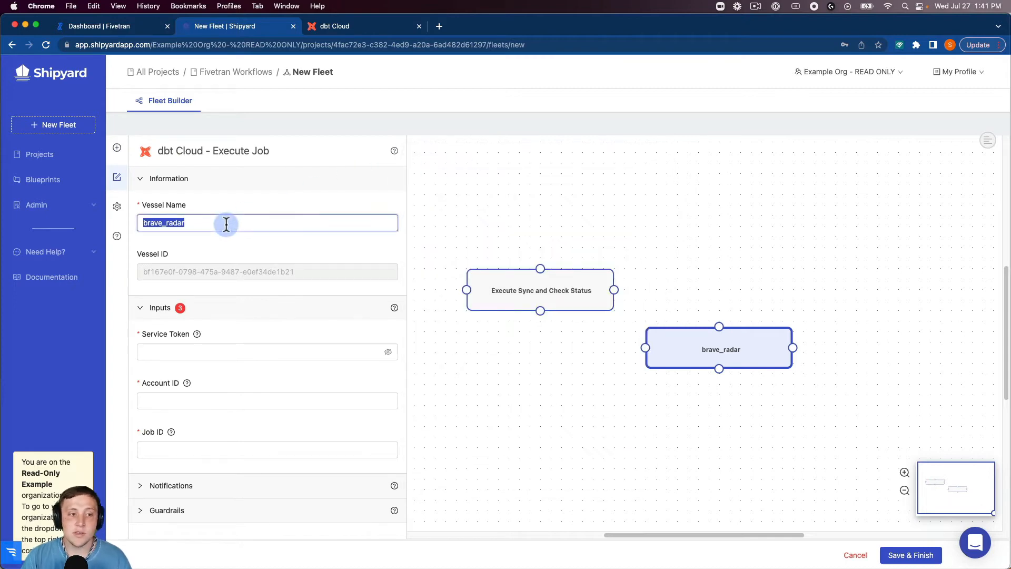
text(dbt Cloud)
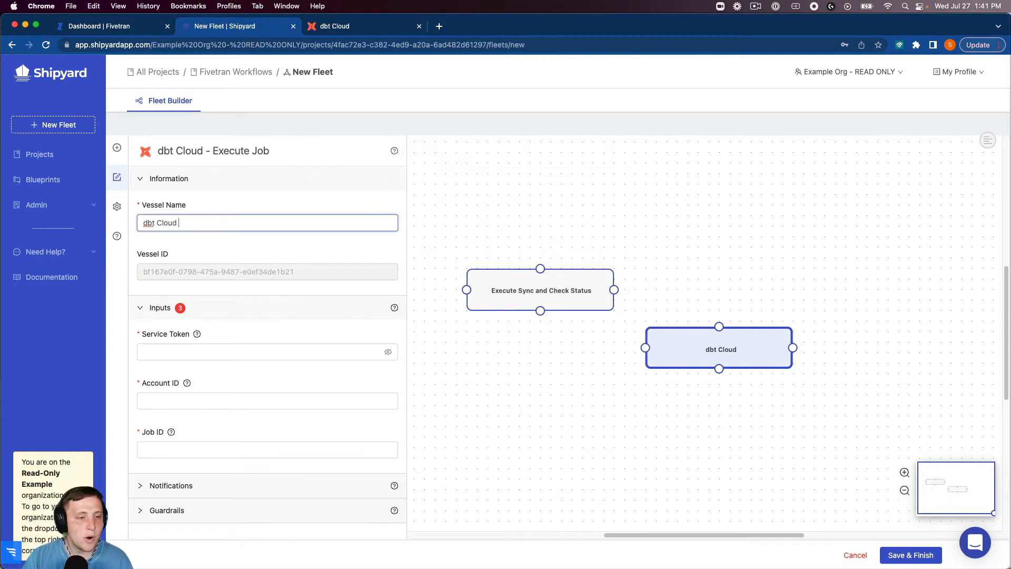
text(Execute J)
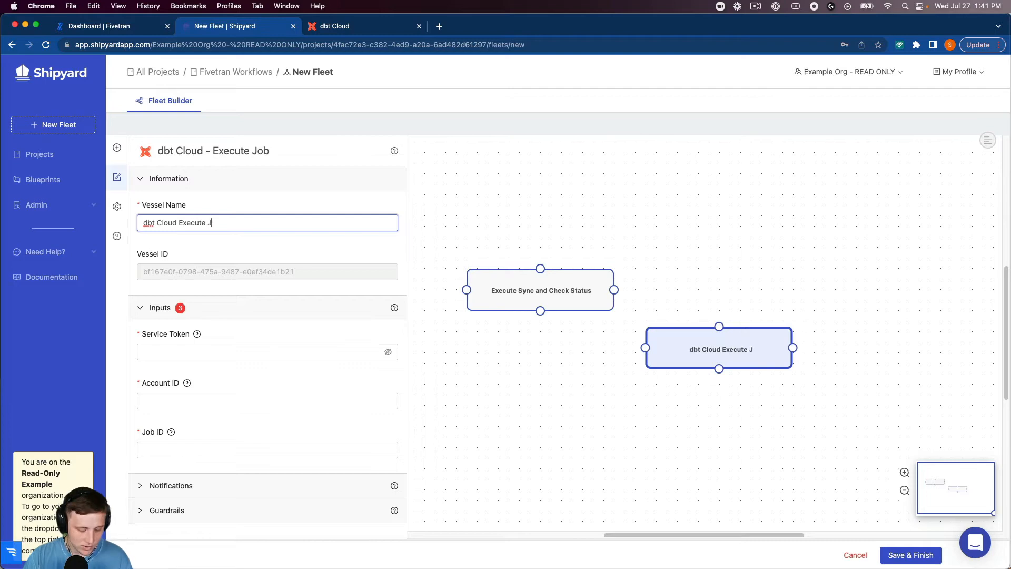
text(ob)
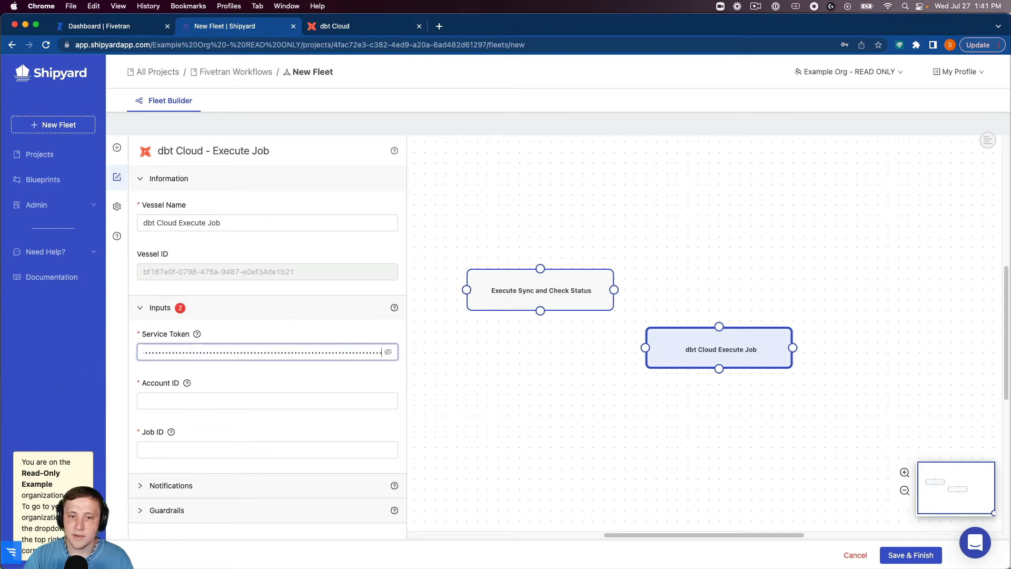
text(19812)
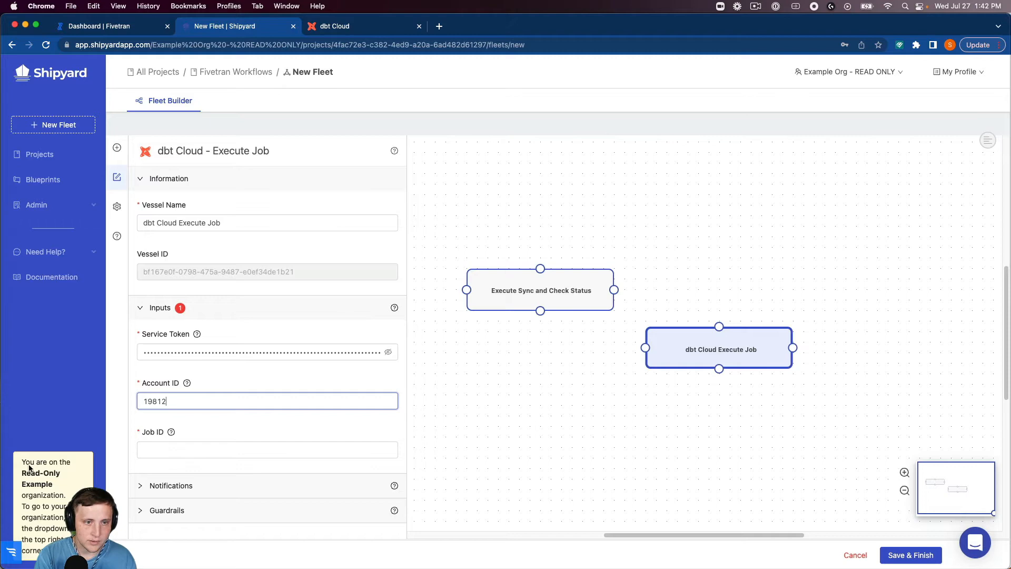
text(24990)
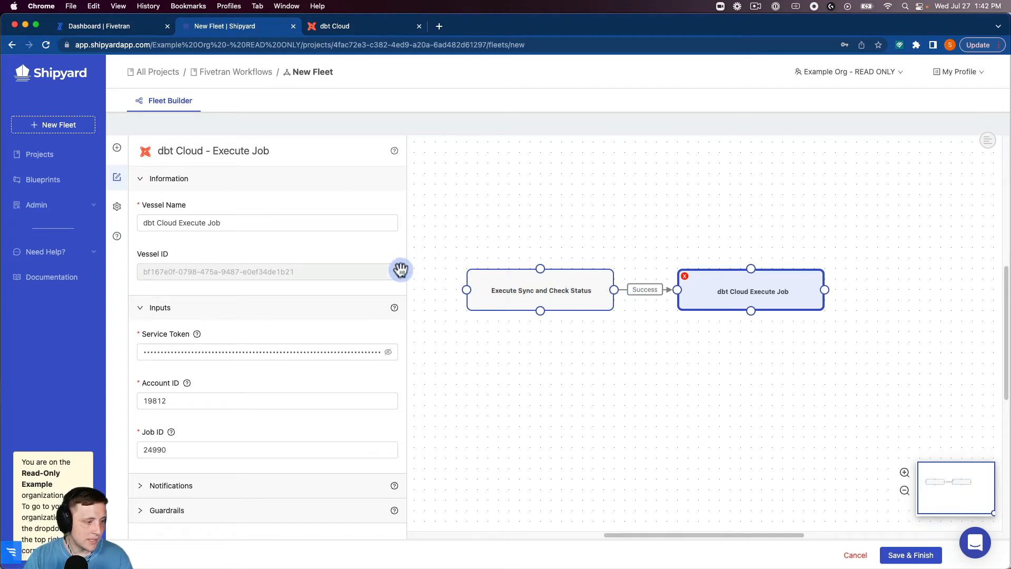
mouse_move(304, 215)
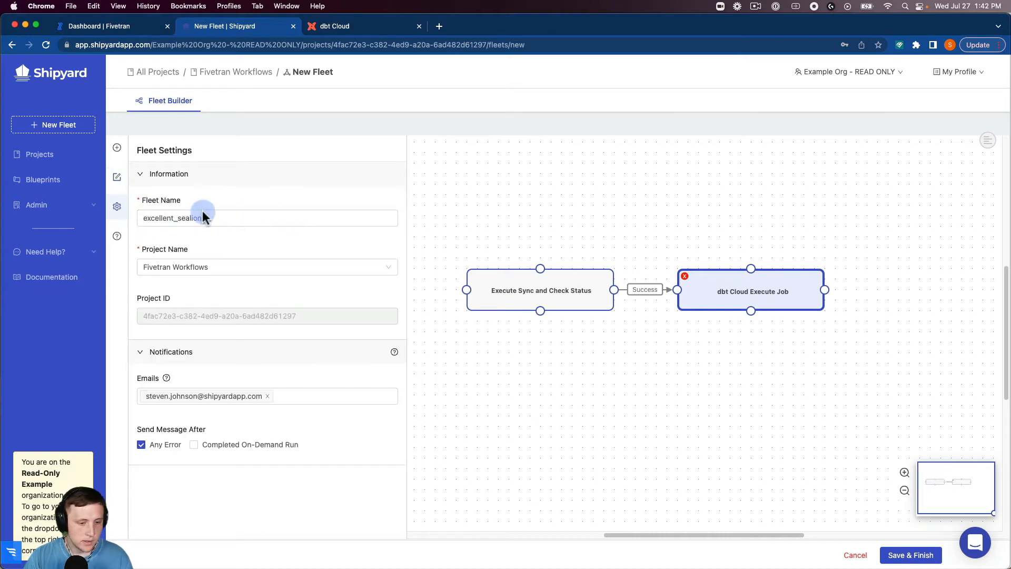
- Name the fleet 'Fivetran -> dbt Cloud' and save it with Save & Finish
text(Fivetran -> dbt Cloud)
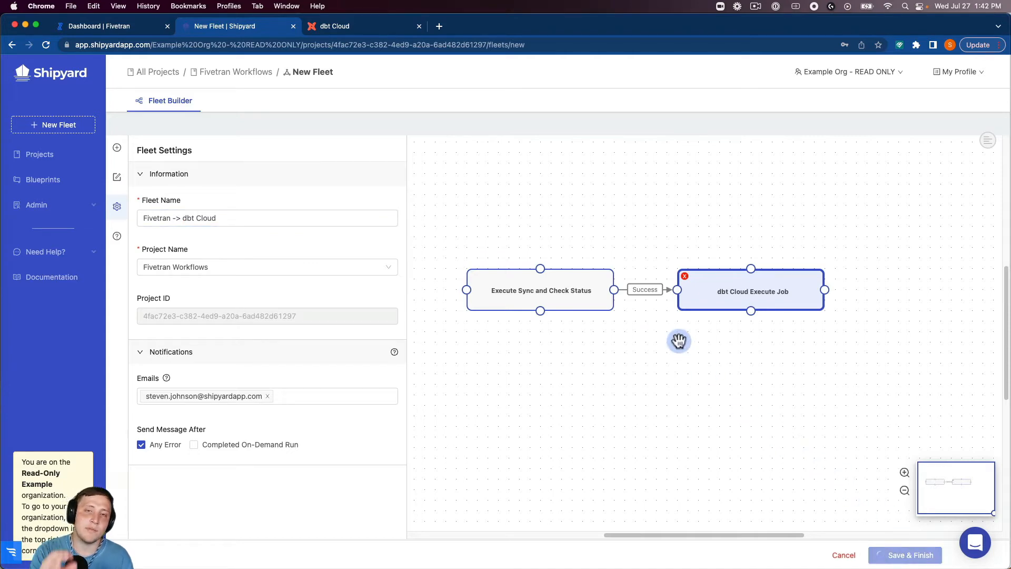
click(910, 555)
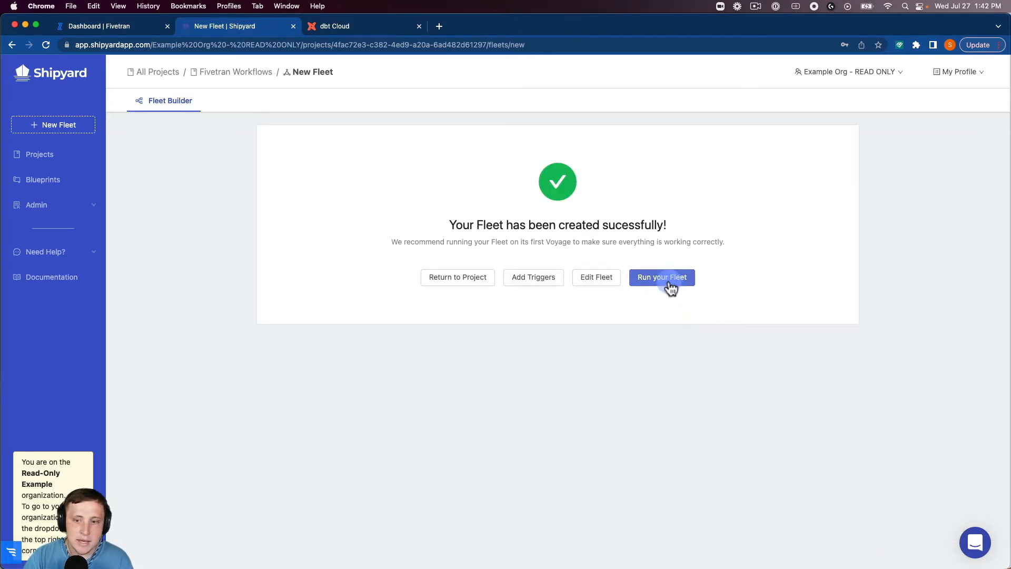
- Run the fleet, view the Execute Sync vessel's live log, then return to the fleet log
click(661, 277)
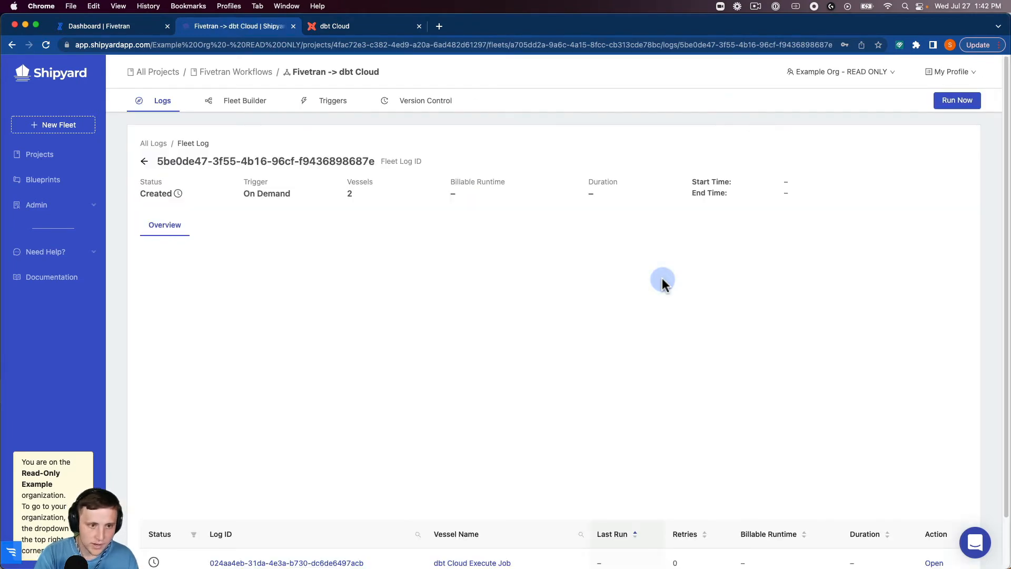
mouse_move(663, 282)
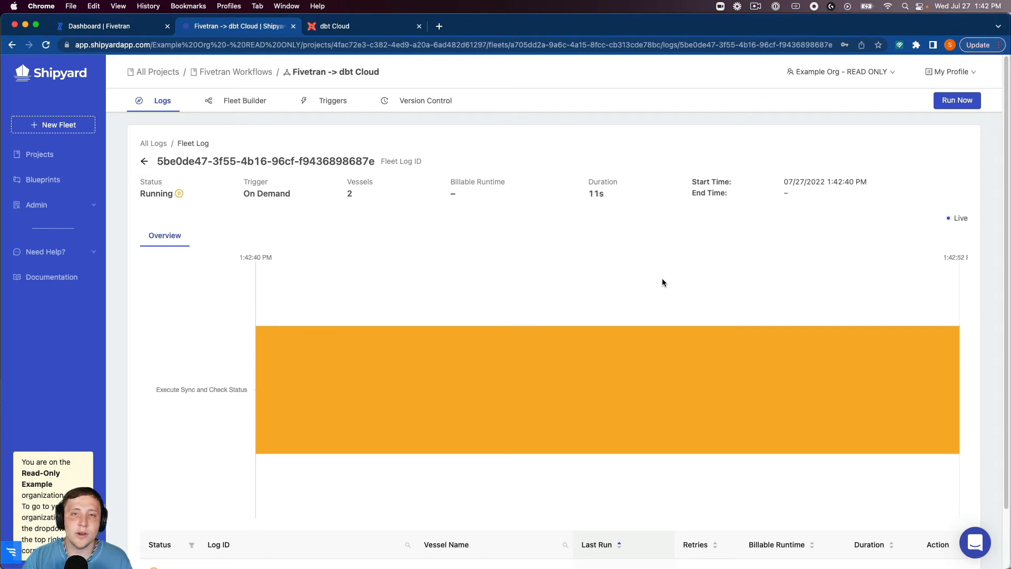
mouse_move(586, 216)
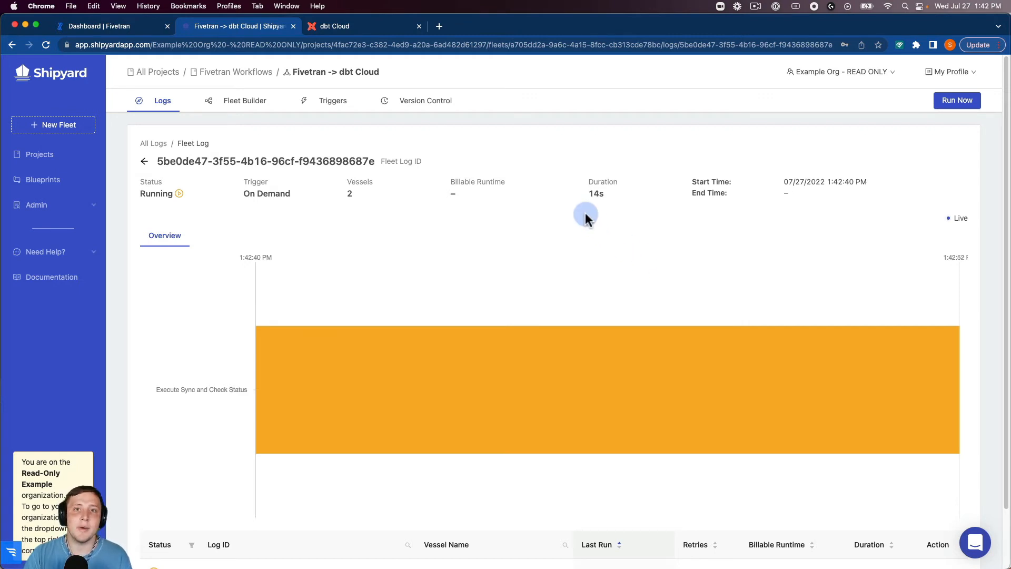
mouse_move(526, 204)
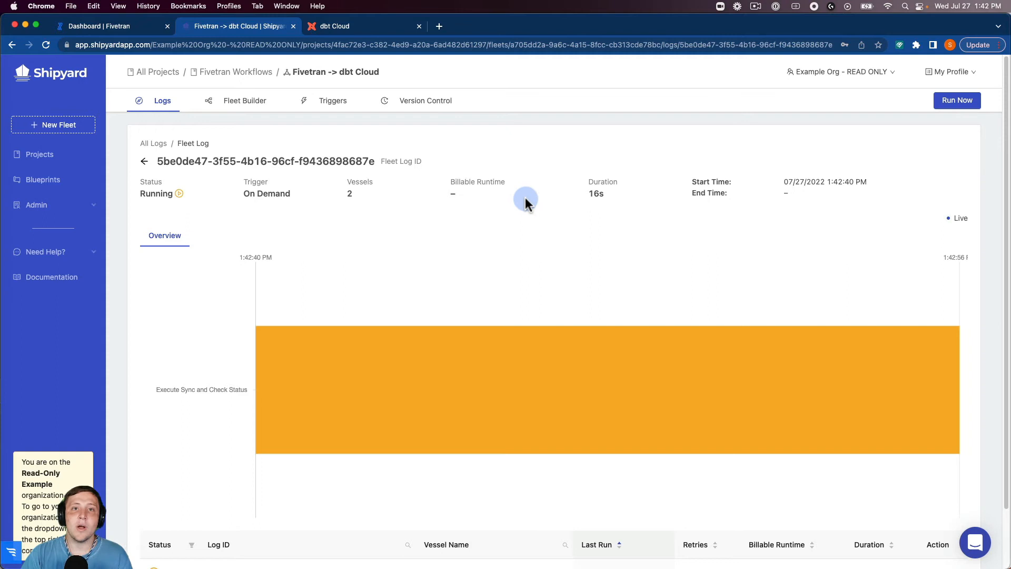
mouse_move(373, 143)
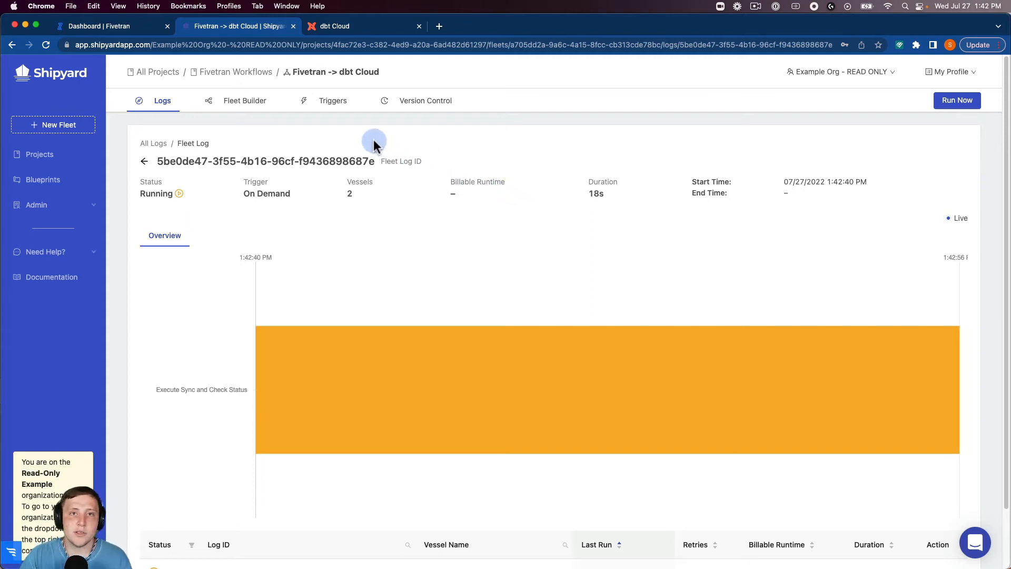
mouse_move(404, 189)
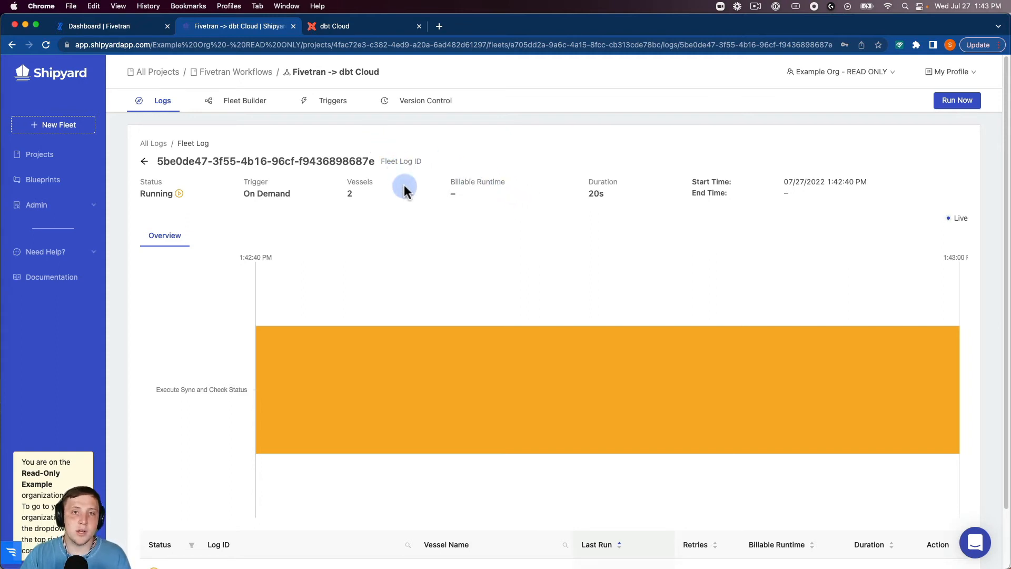
mouse_move(400, 343)
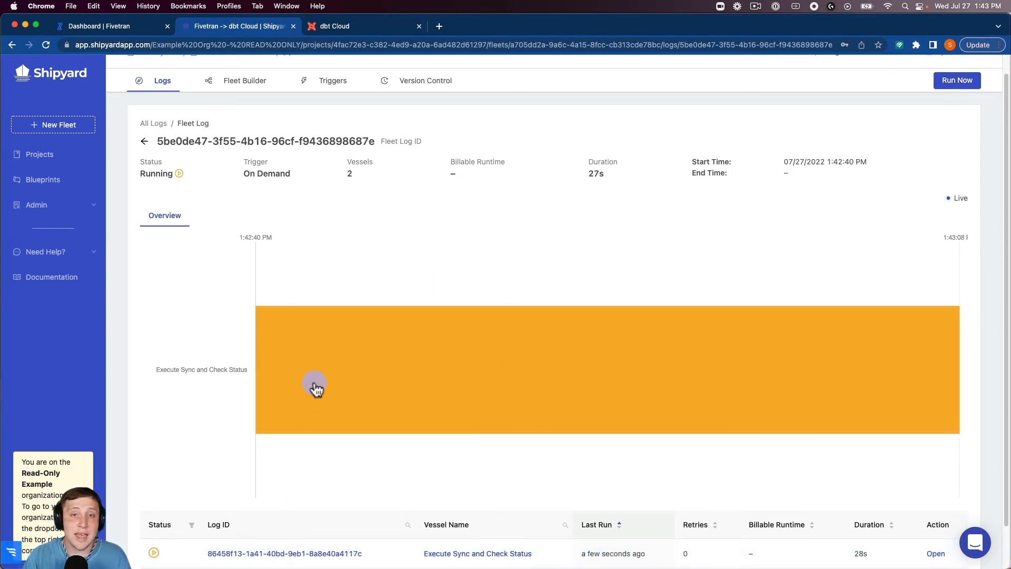
click(315, 386)
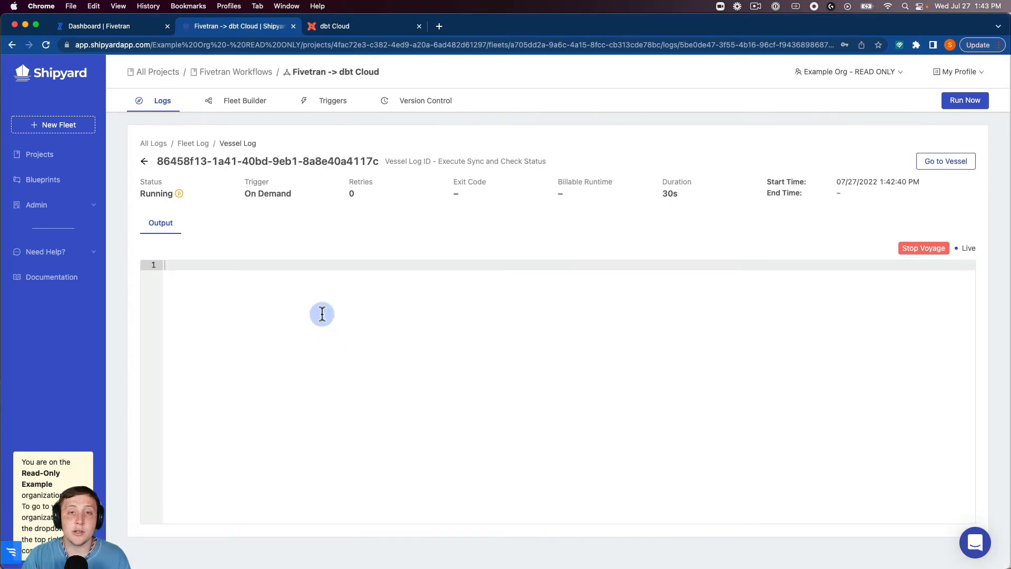
mouse_move(295, 298)
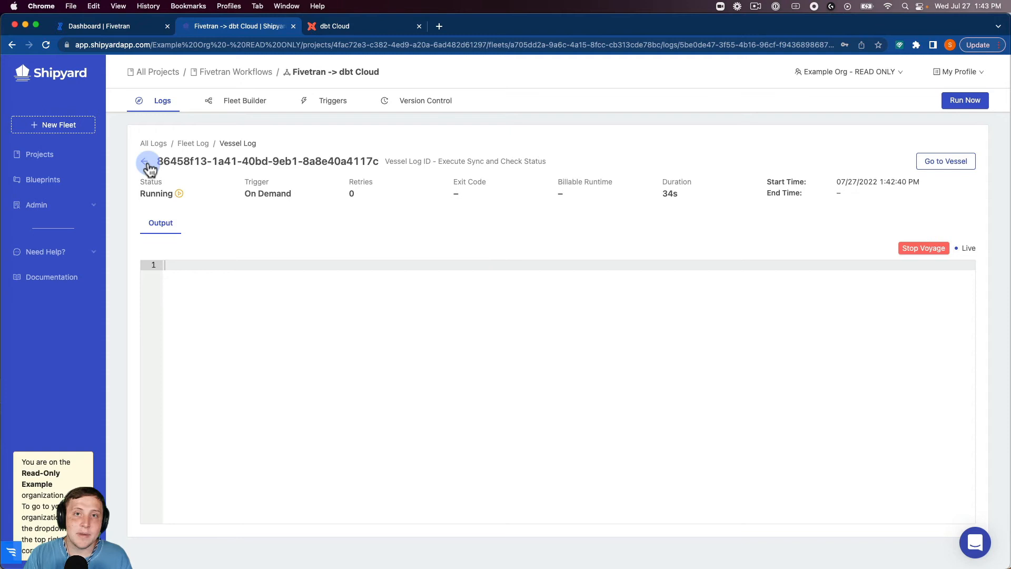
click(147, 163)
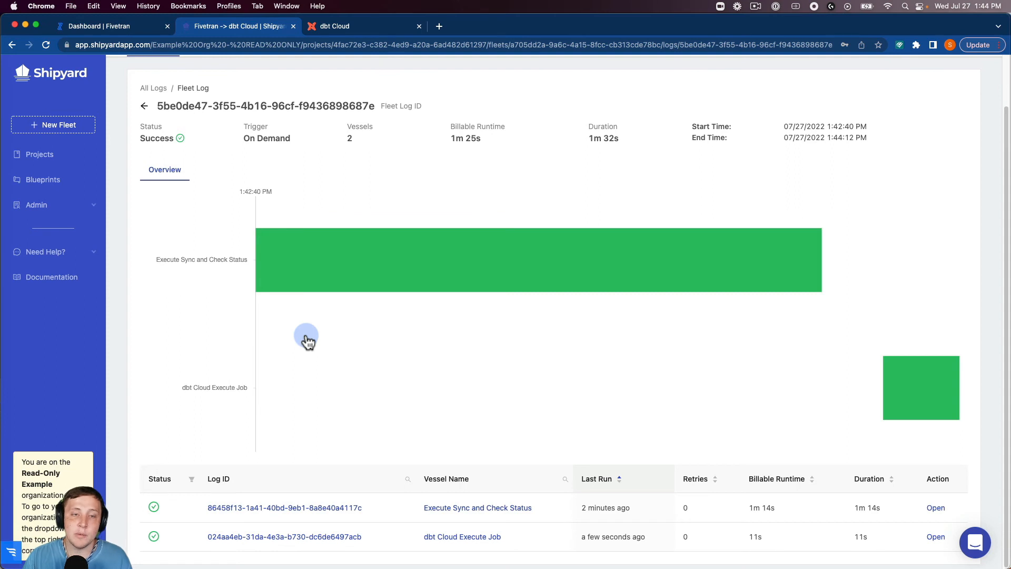
mouse_move(303, 313)
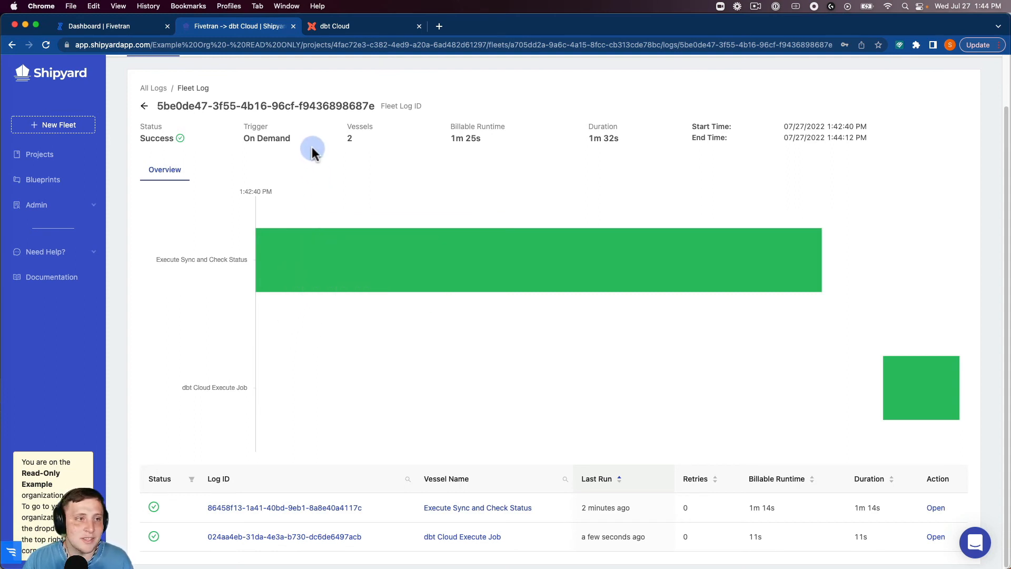
- Show dbt Cloud's Manual Job run history with the Shipyard-triggered run in progress
click(365, 25)
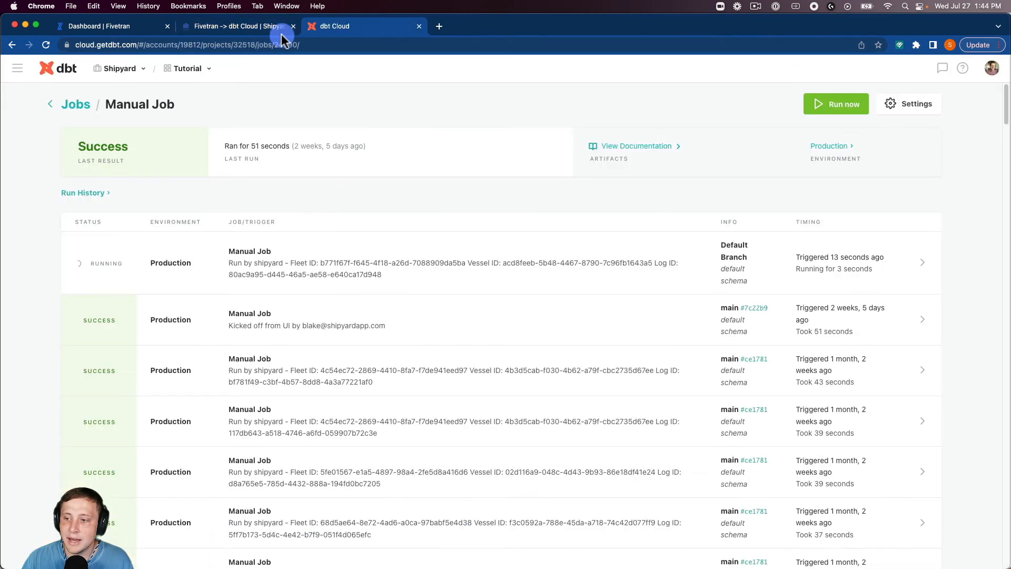
click(45, 44)
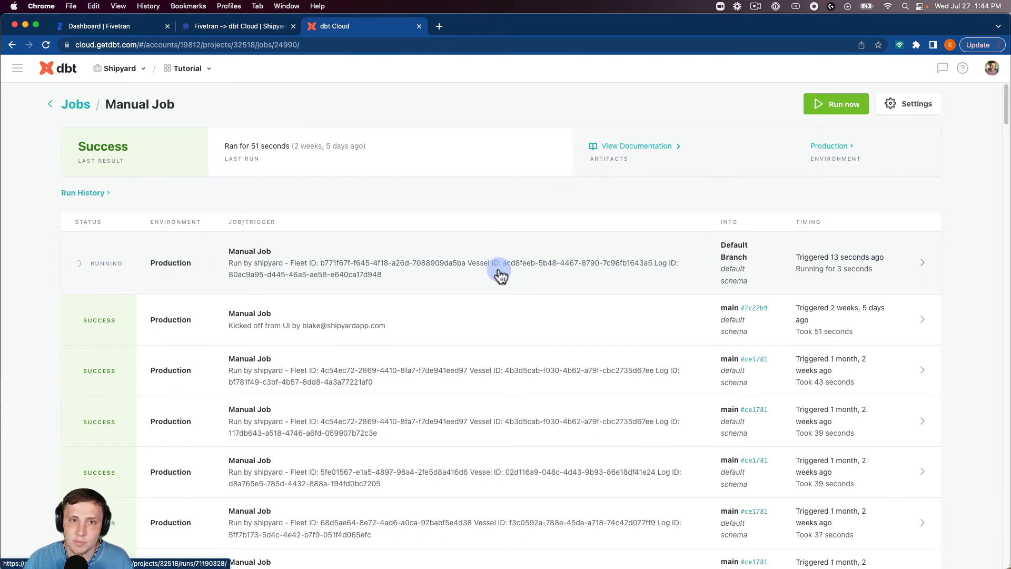
mouse_move(261, 270)
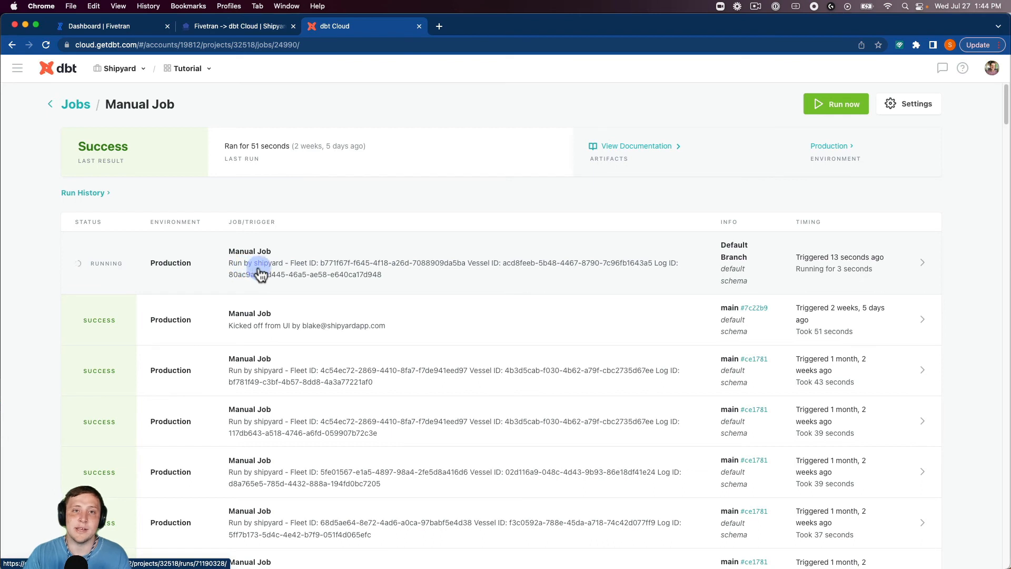